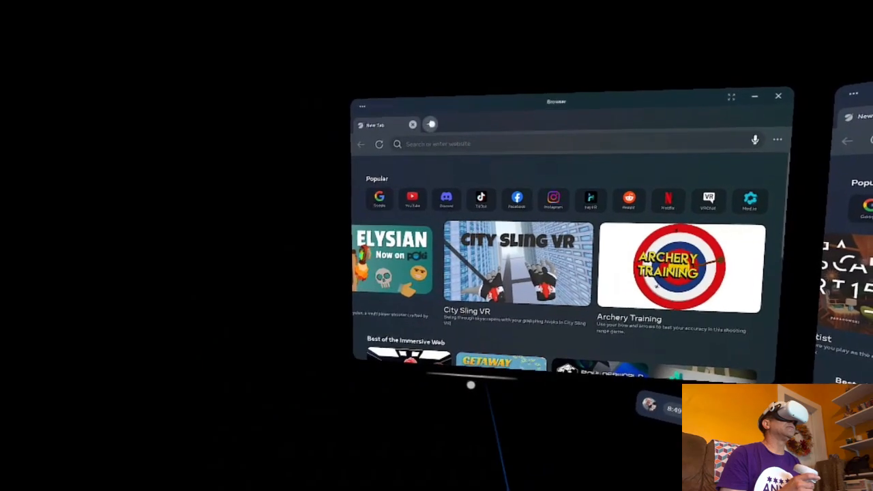
# Step: Open a second browser window showing Facebook's login page beside the new tab
pyautogui.click(431, 124)
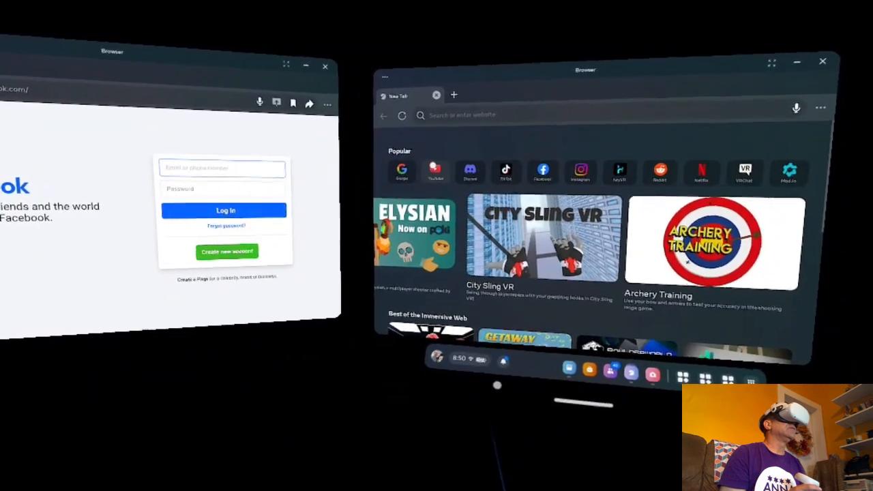
# Step: Load youtube.com from the new-tab shortcut in the middle window
pyautogui.click(435, 169)
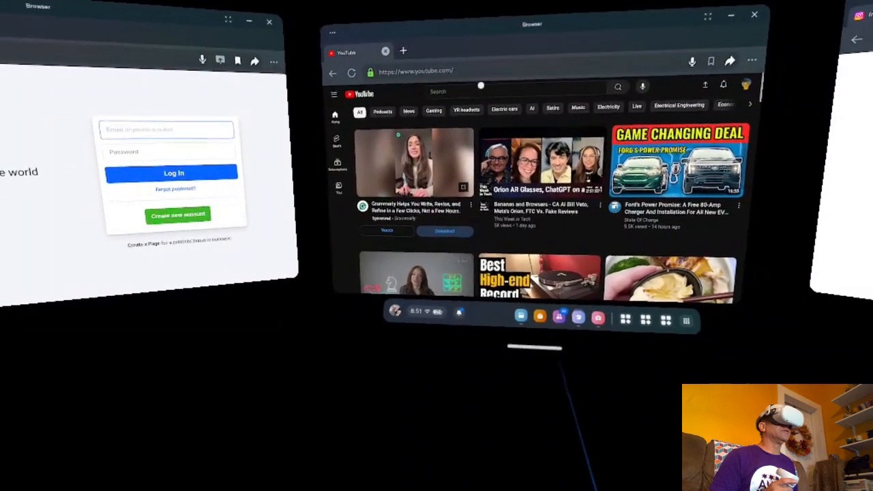
# Step: Search YouTube for the channel name and submit to reach its channel page
pyautogui.click(518, 87)
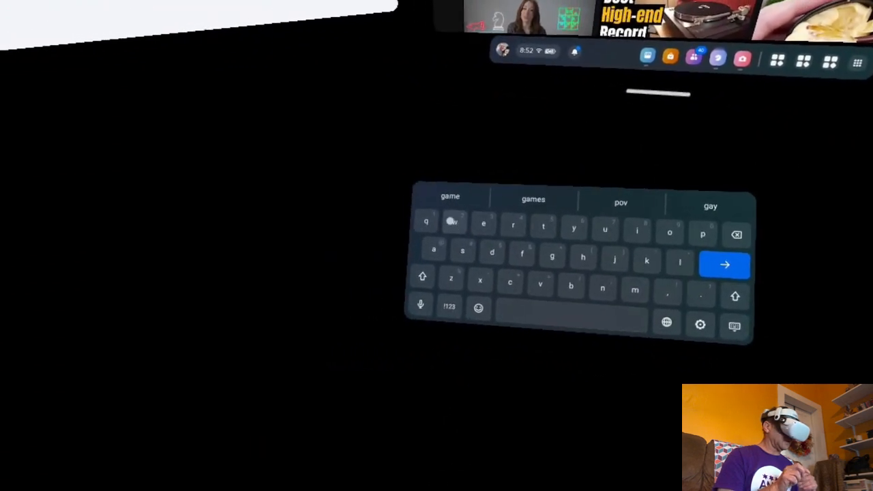
pyautogui.click(461, 248)
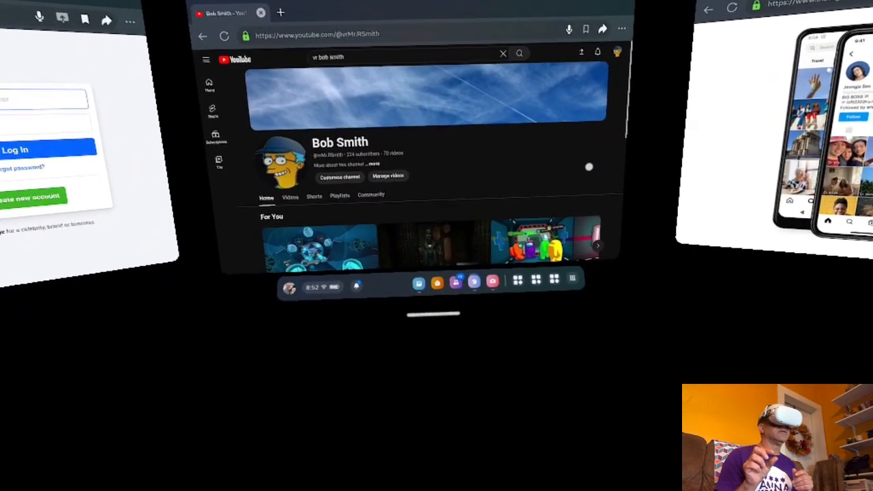
# Step: Scroll down the YouTube channel's page in the middle window
pyautogui.scroll(-3)
pyautogui.write('g')
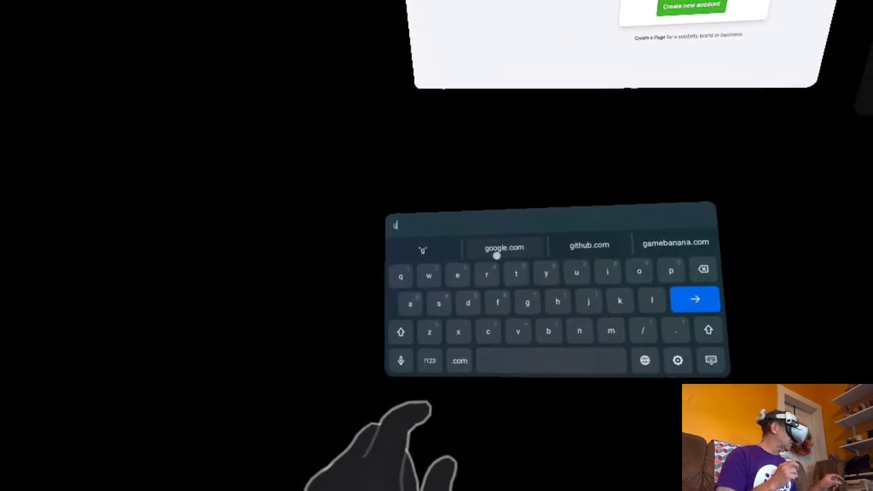
# Step: Go to google.com from the address suggestion and show the Google apps grid
pyautogui.click(505, 247)
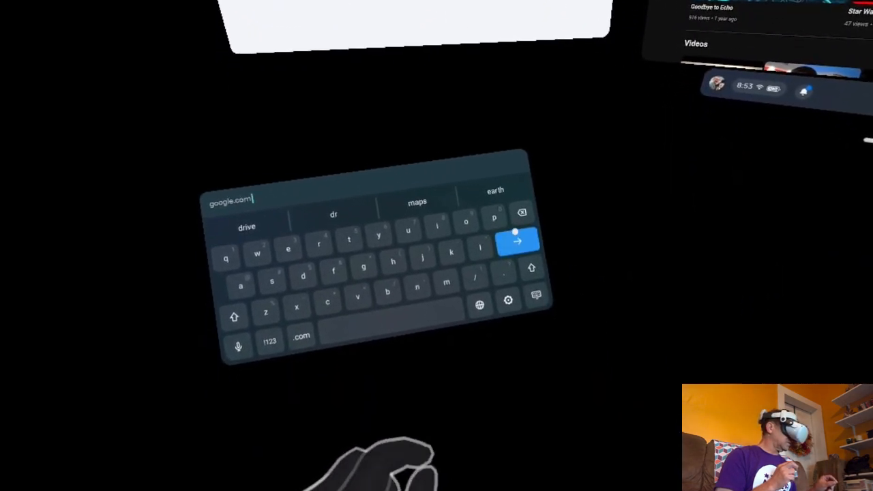
pyautogui.click(515, 240)
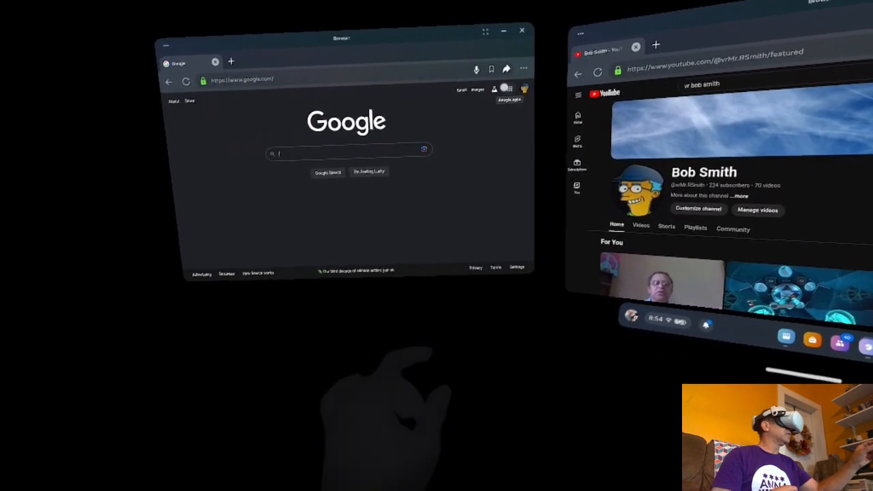
pyautogui.click(515, 93)
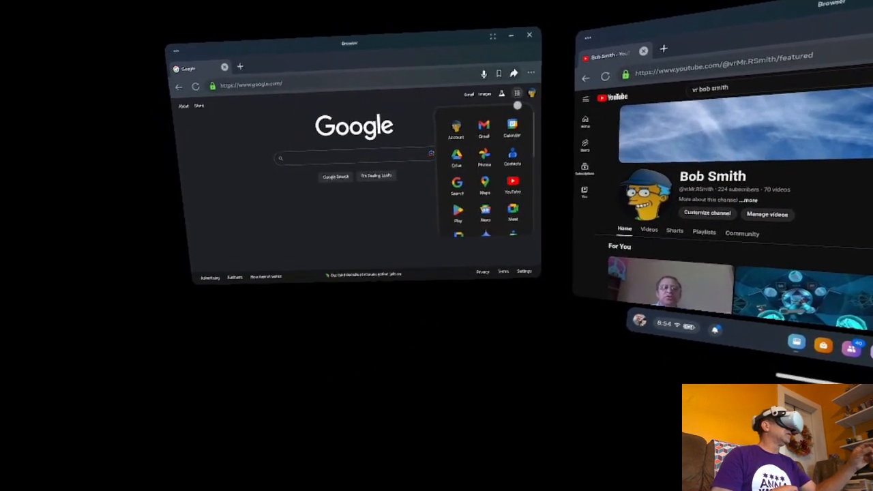